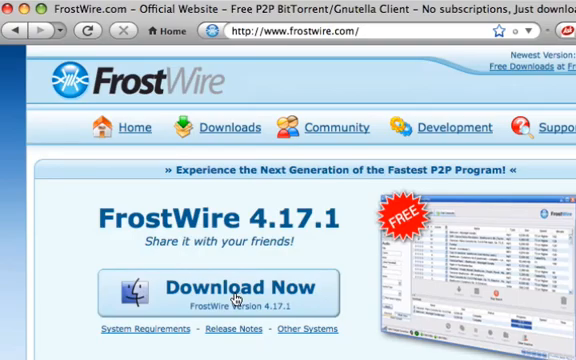
Step: Download the FrostWire 4.17.1 disk image, saving frostwire-4.17.1.dmg to disk
left_click(234, 293)
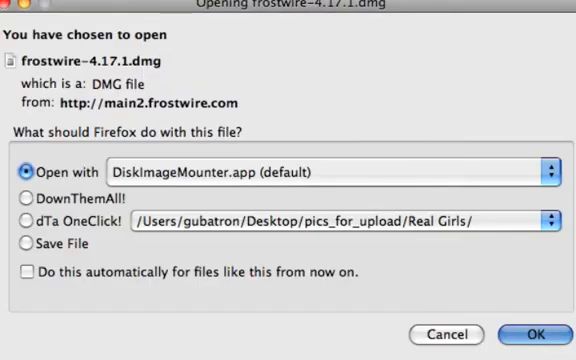
left_click(25, 244)
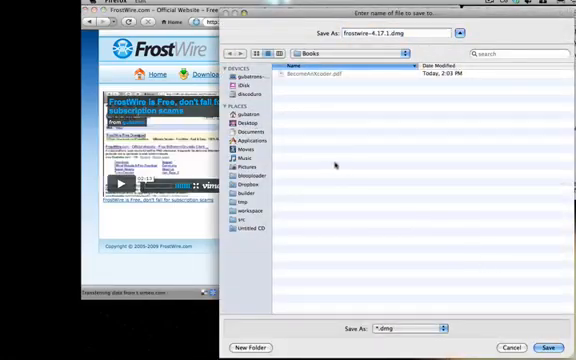
left_click(547, 343)
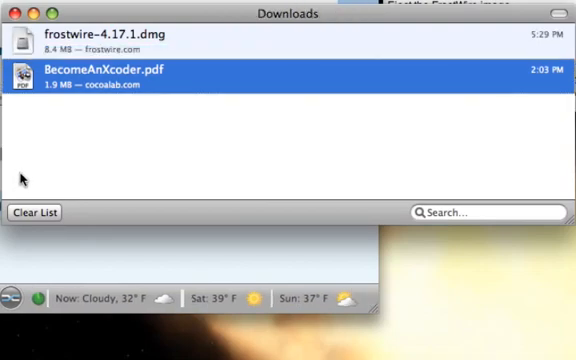
Step: Bring up the context menu for the frostwire-4.17.1.dmg download to show it in Finder
right_click(100, 35)
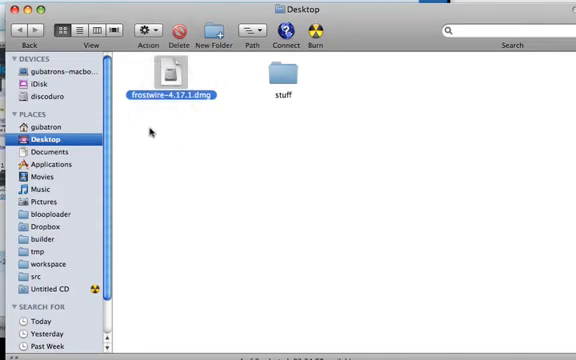
Step: Mount frostwire-4.17.1.dmg and select the FrostWire app to copy into Applications
double_click(171, 75)
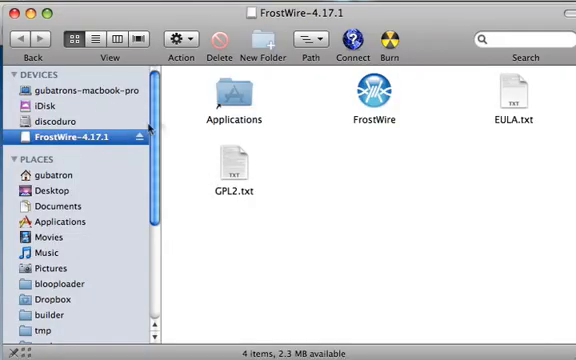
mouse_move(389, 141)
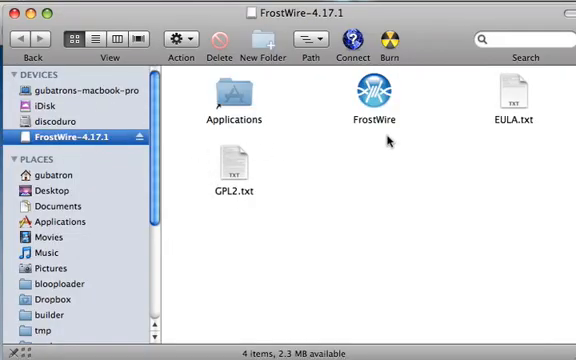
left_click(378, 103)
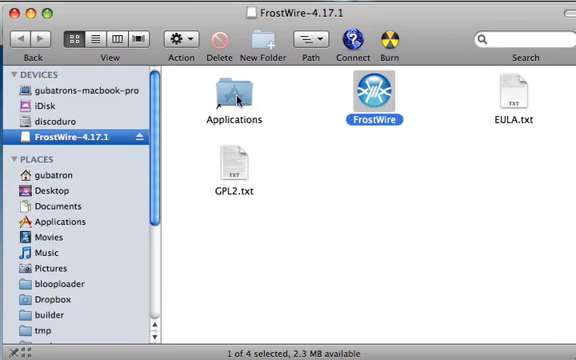
mouse_move(378, 97)
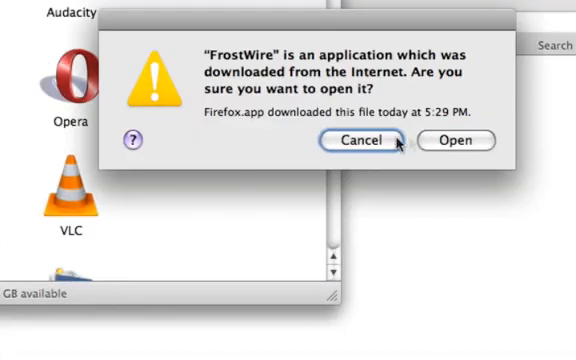
Step: Confirm Open in the internet-download warning so FrostWire starts
left_click(454, 140)
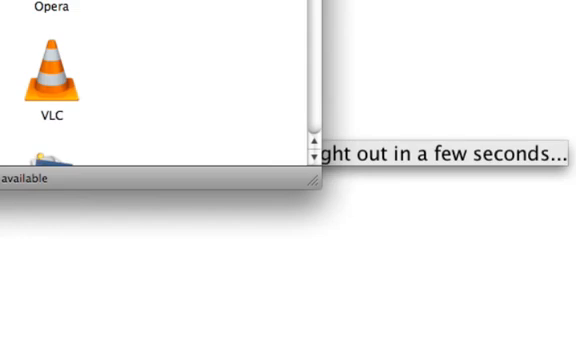